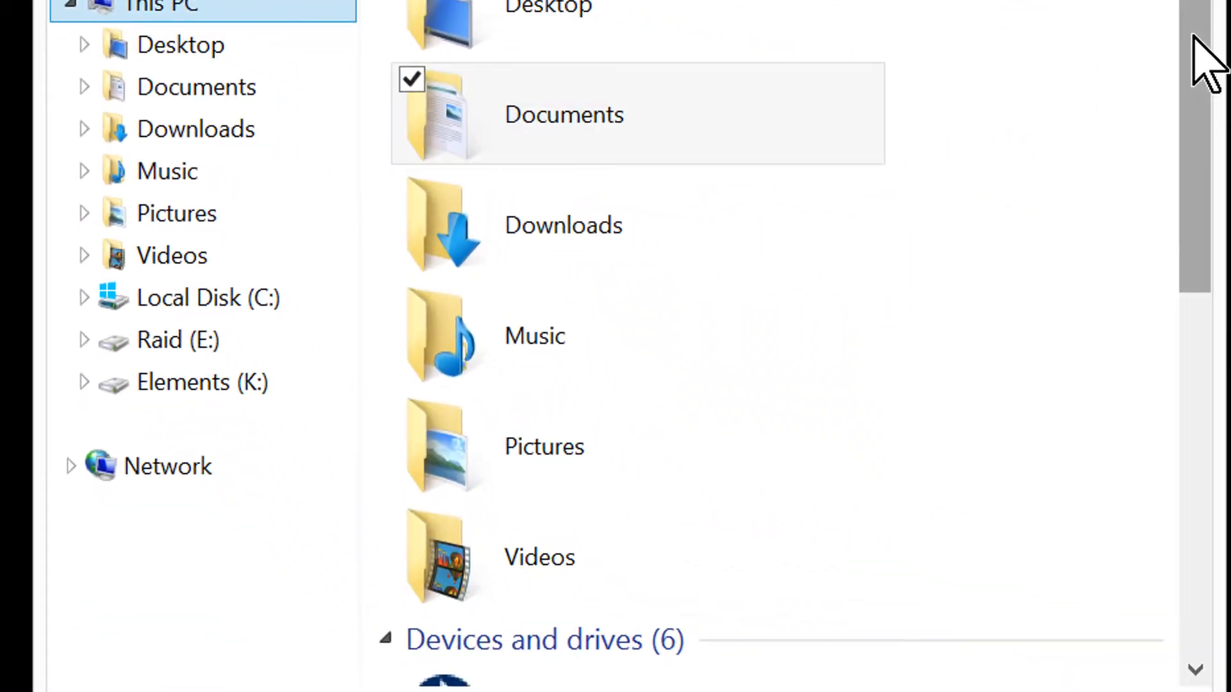
# Send the Prefetch folder in C:\Windows to the desktop as a shortcut
pyautogui.scroll(-3)
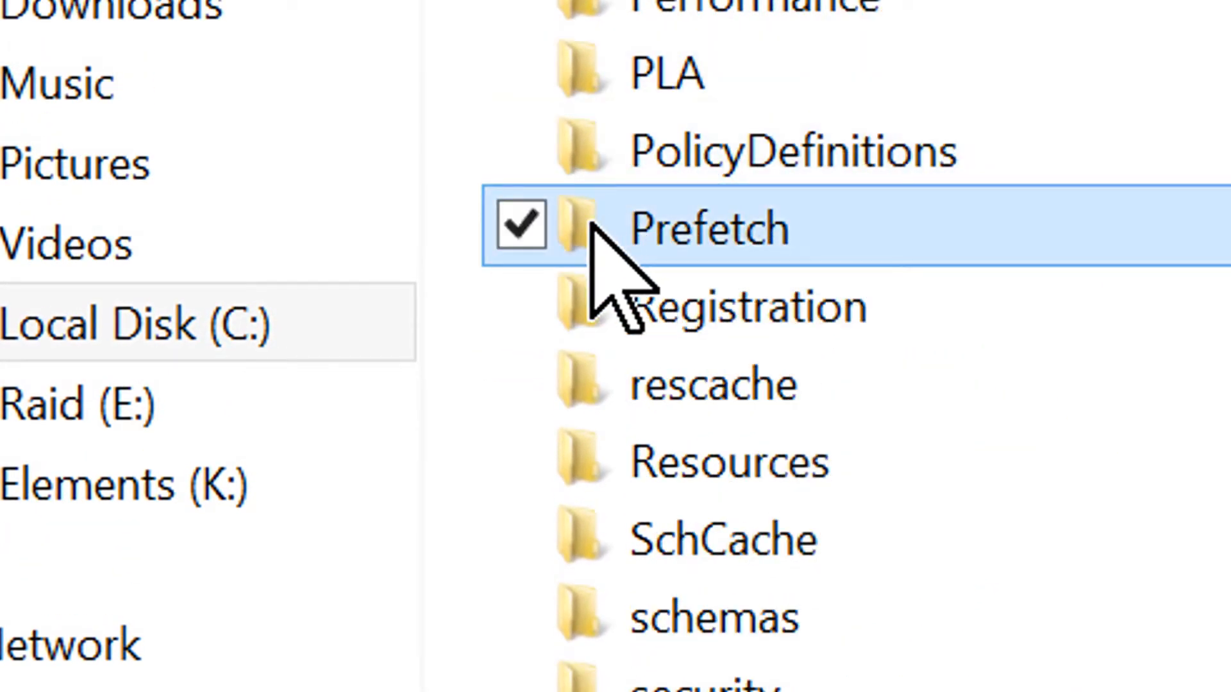
pyautogui.rightClick(706, 228)
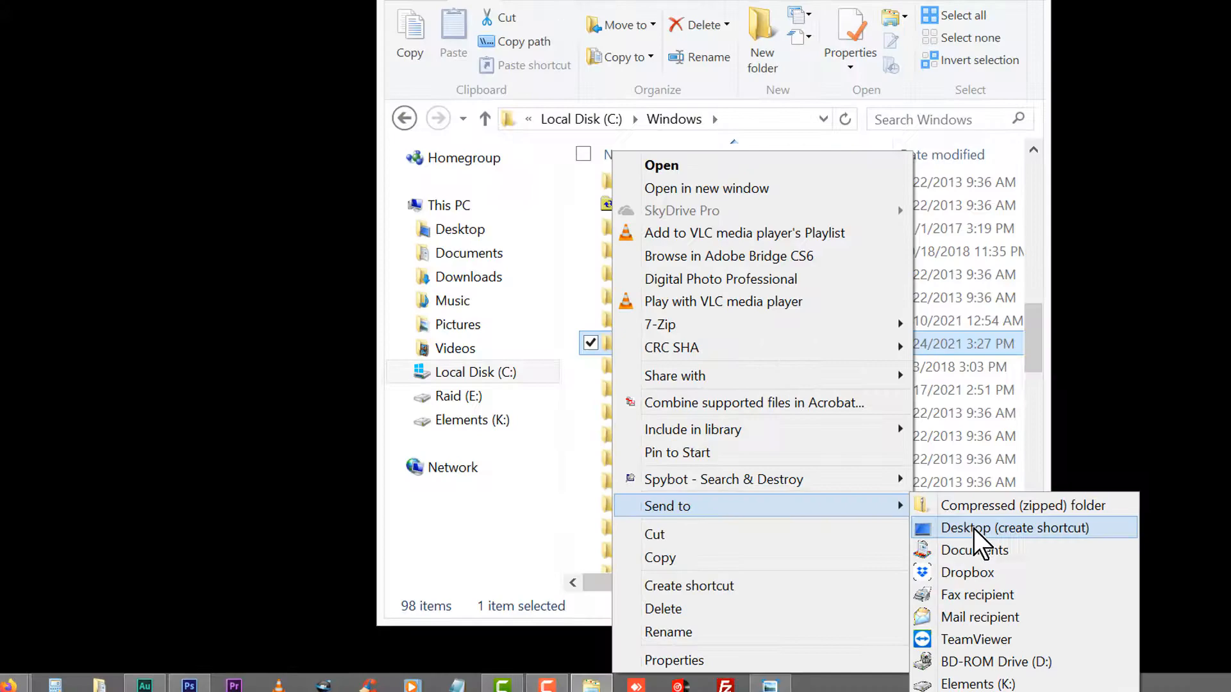
pyautogui.click(1014, 528)
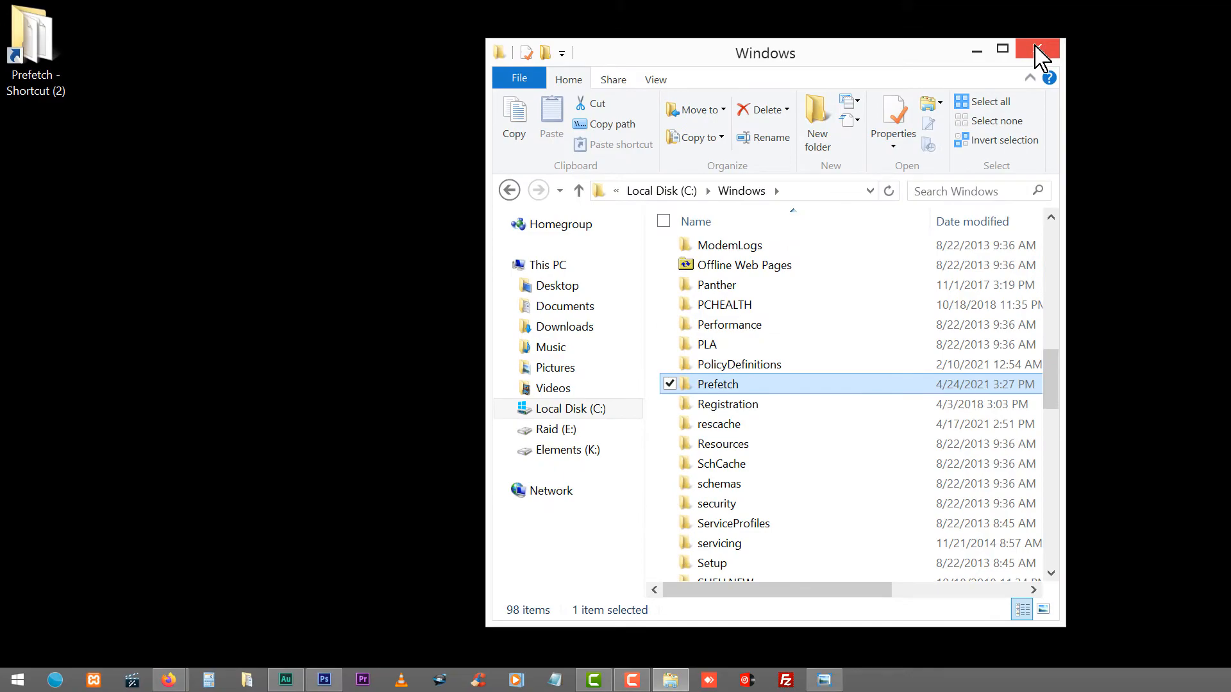
# Search Google for 'ccleaner filehippo' and open FileHippo's CCleaner download page
pyautogui.click(1037, 48)
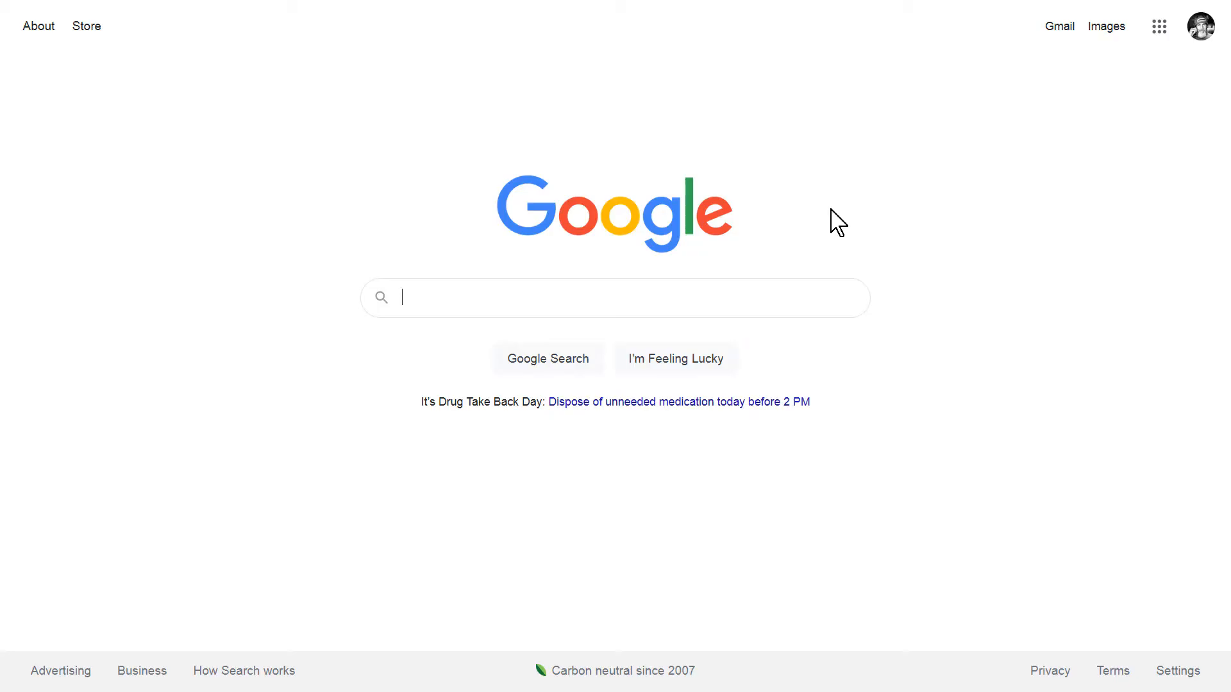
pyautogui.write('ccleaner file')
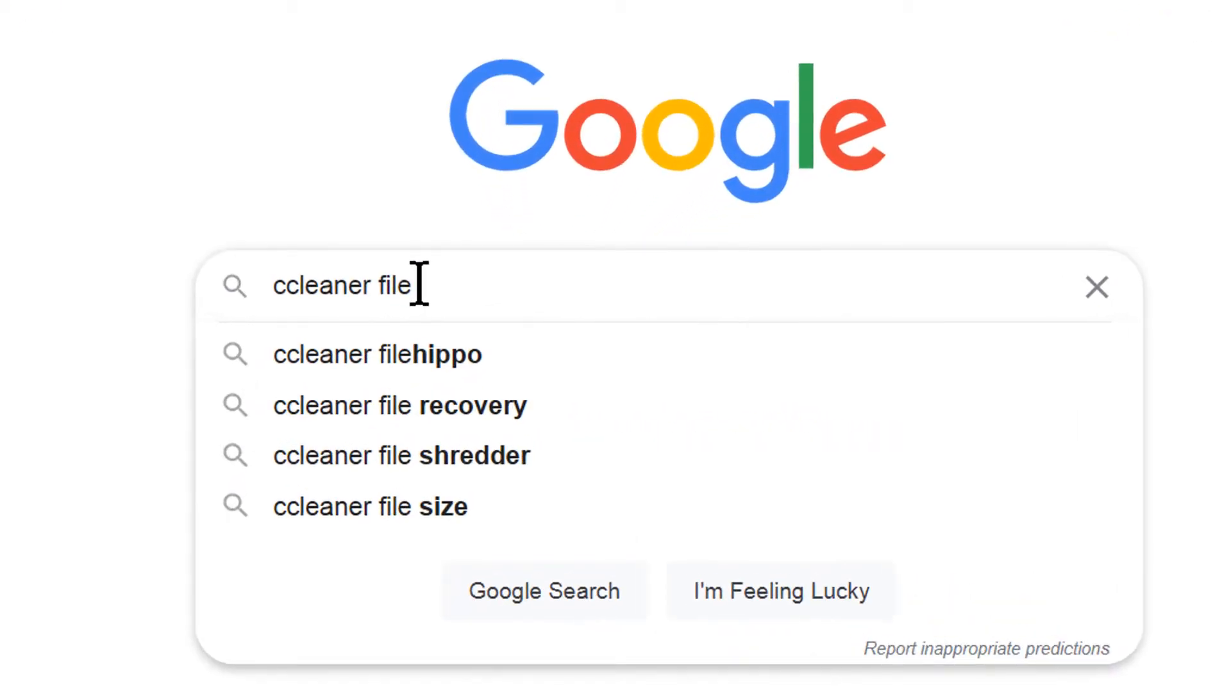
pyautogui.click(377, 354)
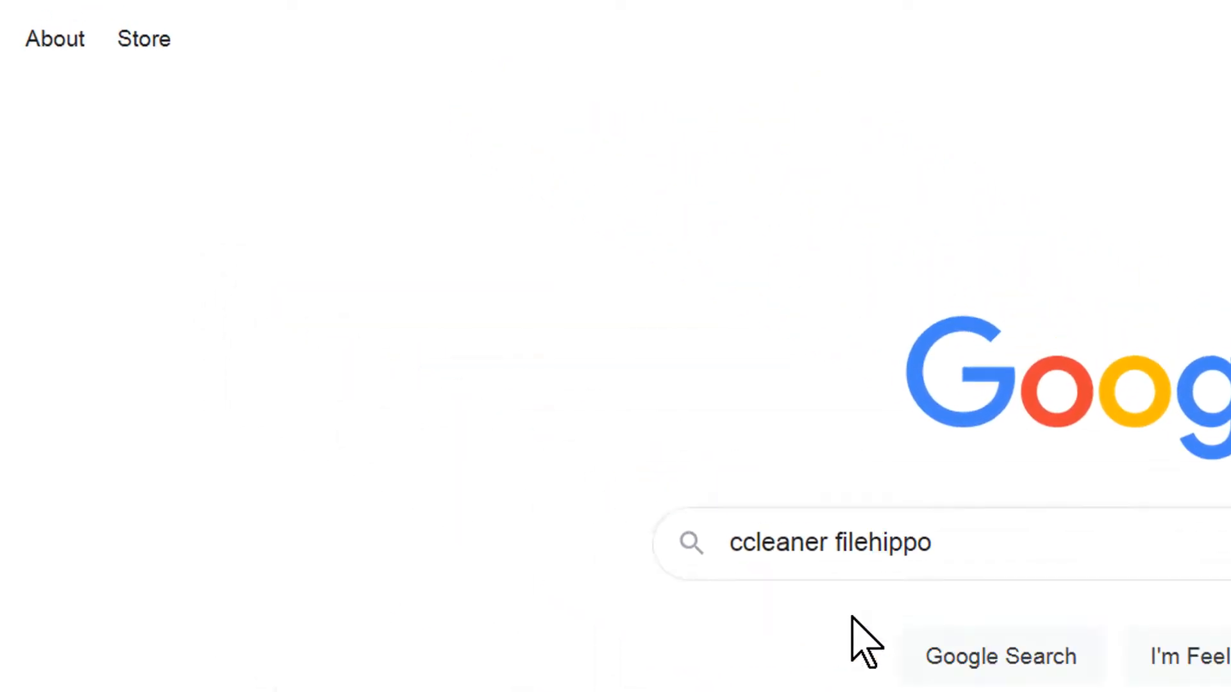
pyautogui.click(1000, 656)
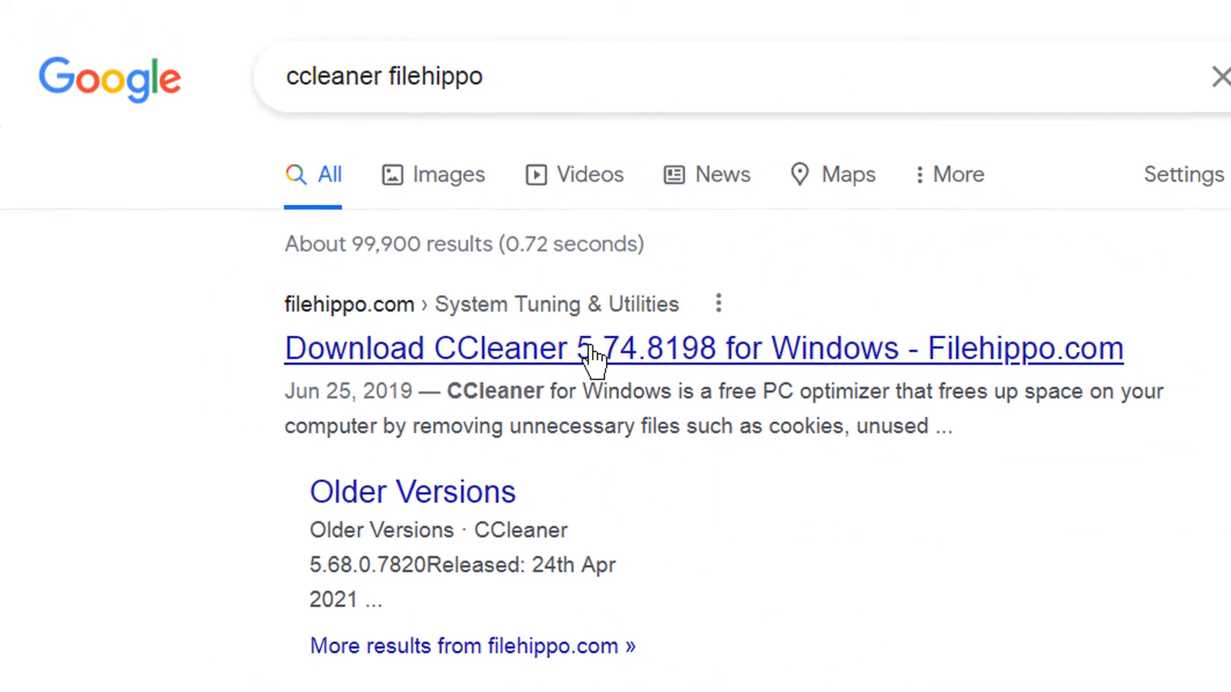
pyautogui.click(703, 347)
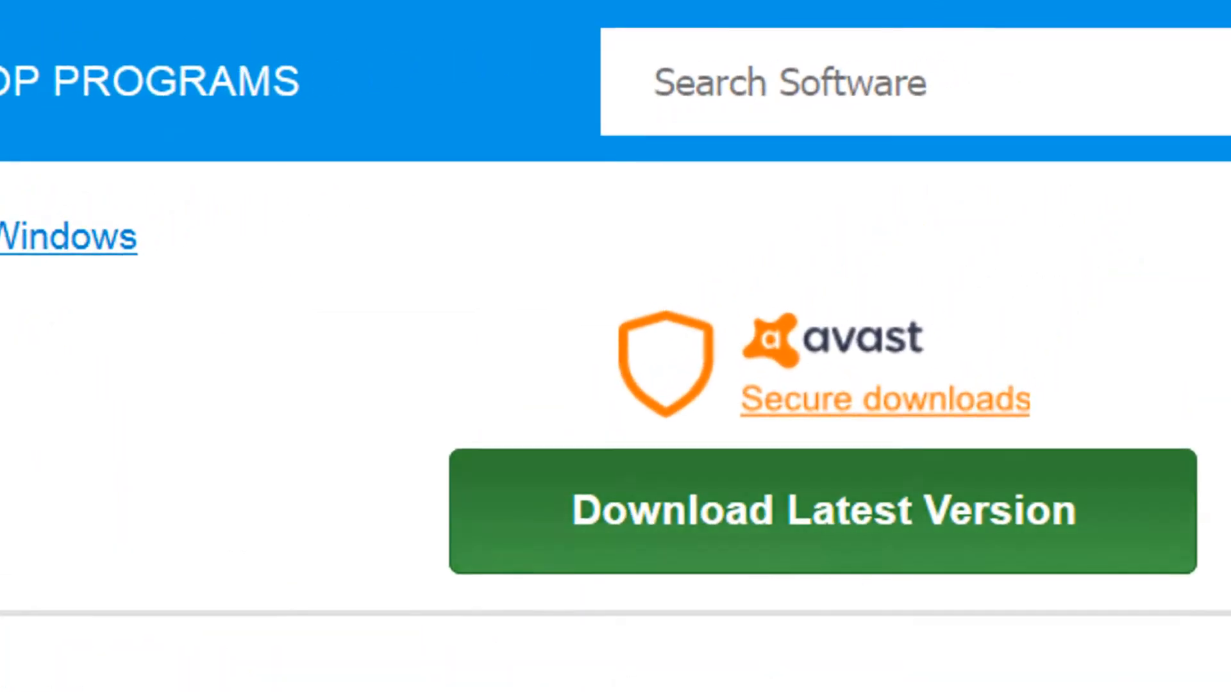
# Download and save ccsetup578.exe from FileHippo, then launch the installer
pyautogui.click(821, 510)
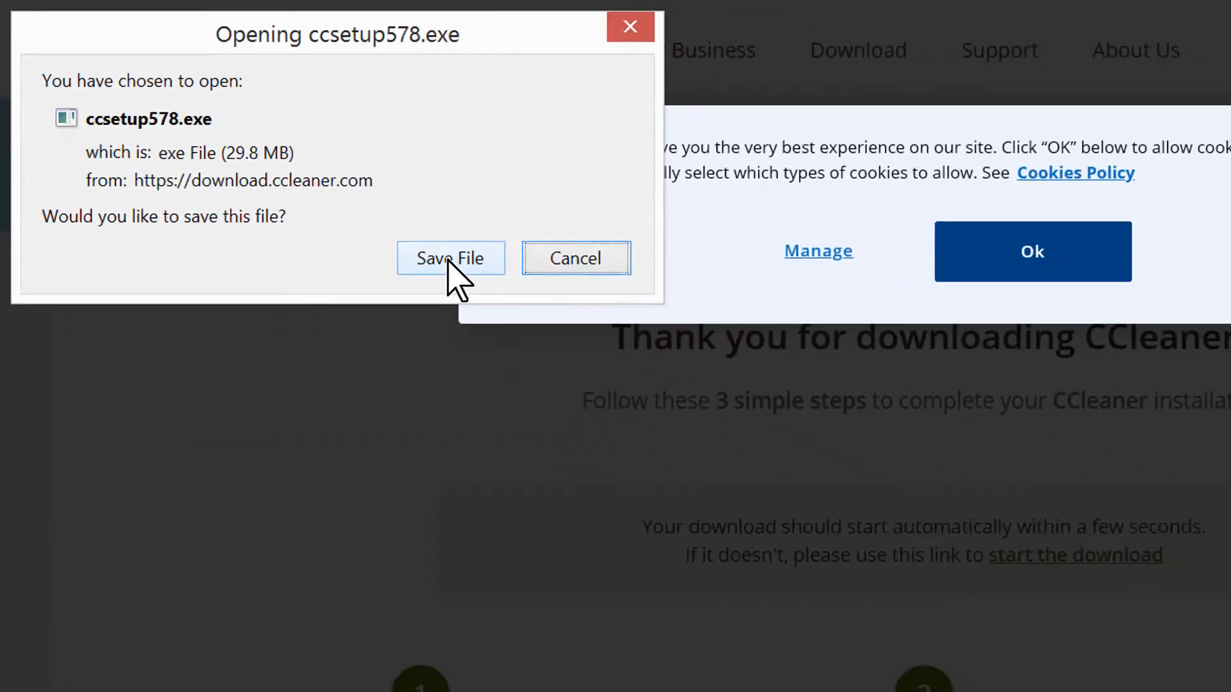
pyautogui.click(450, 258)
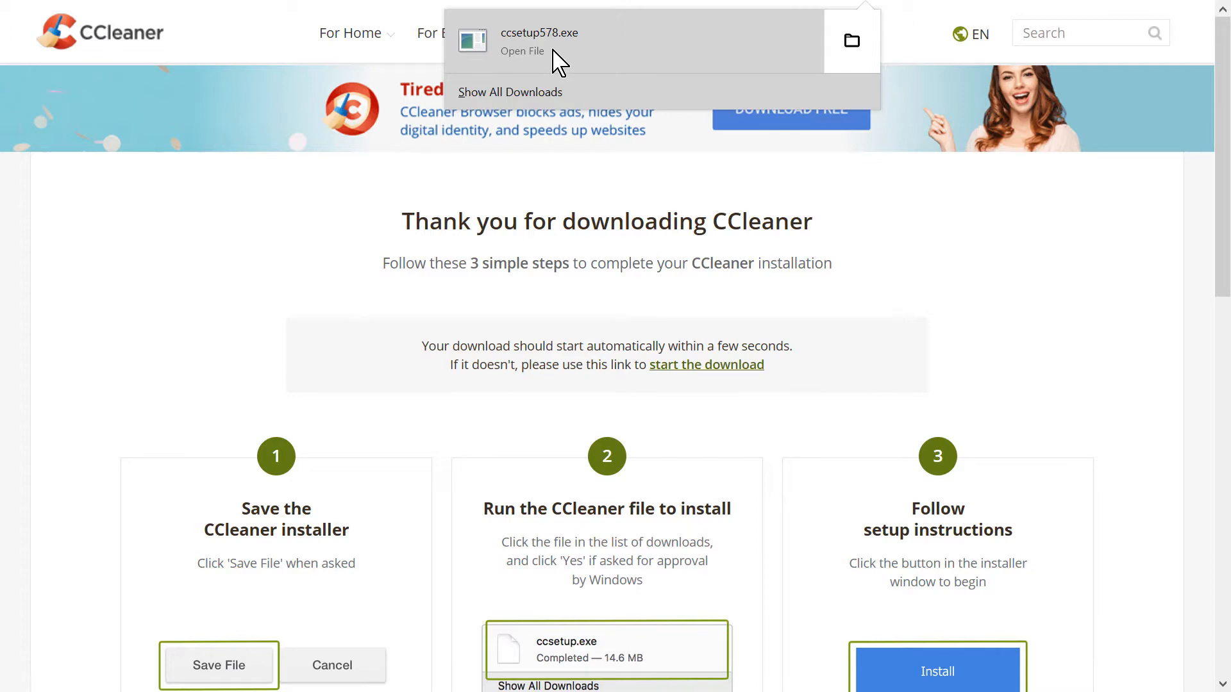
pyautogui.click(521, 51)
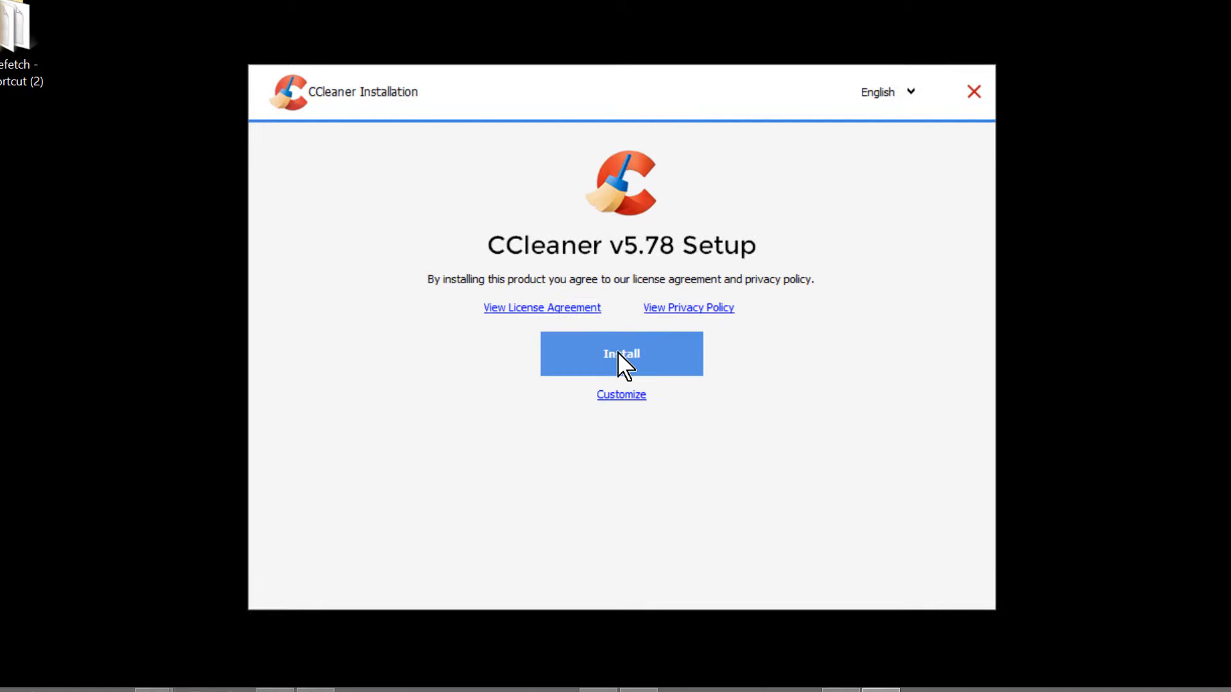
# Install CCleaner v5.78, decline the AVG antivirus offer, and run CCleaner
pyautogui.click(622, 353)
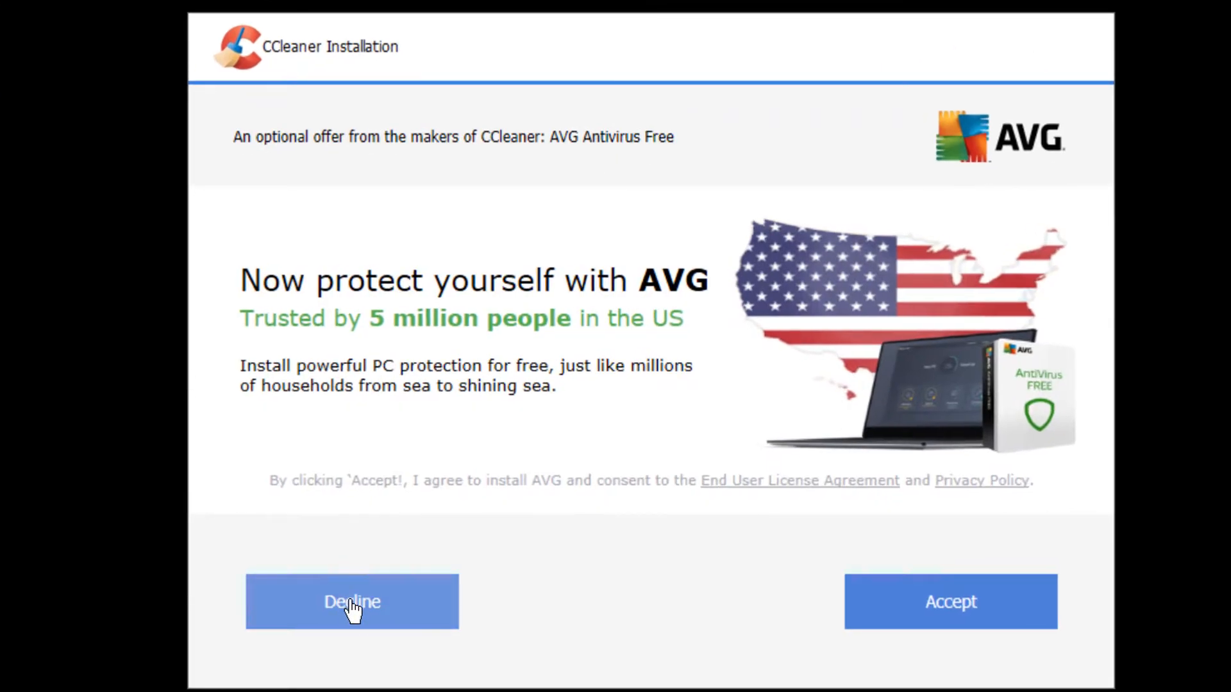
pyautogui.click(352, 602)
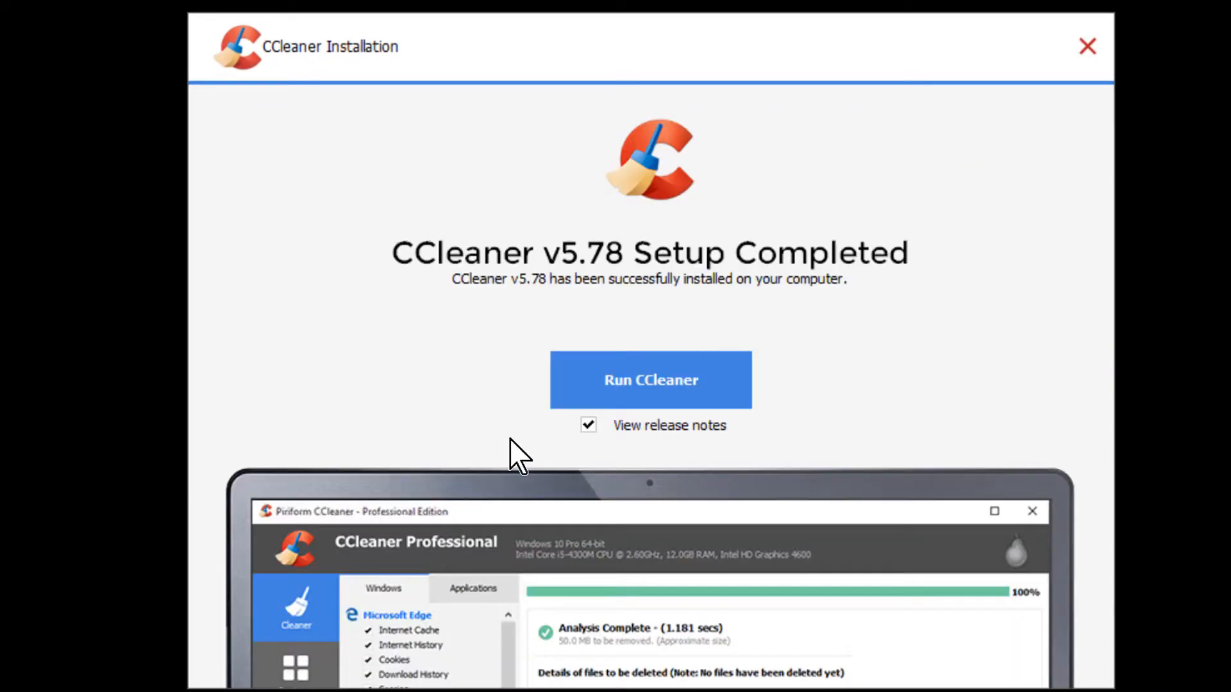
pyautogui.click(650, 379)
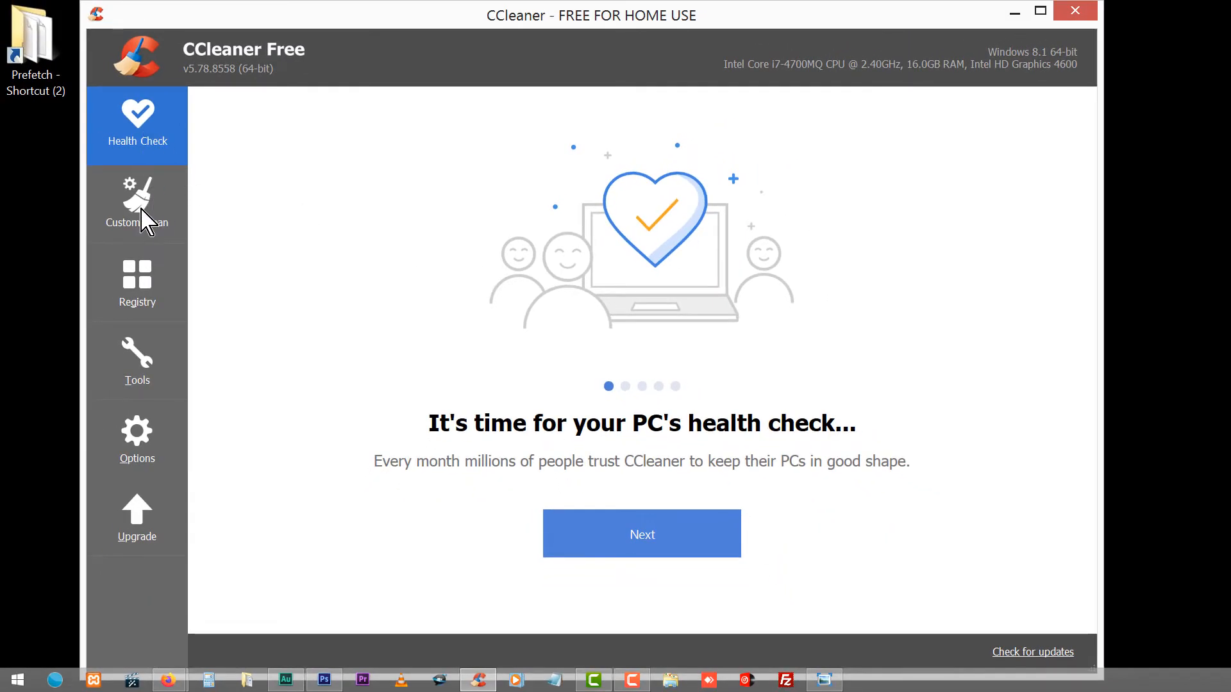
# Run the cleaner from the Custom Clean view on all checked items
pyautogui.click(137, 204)
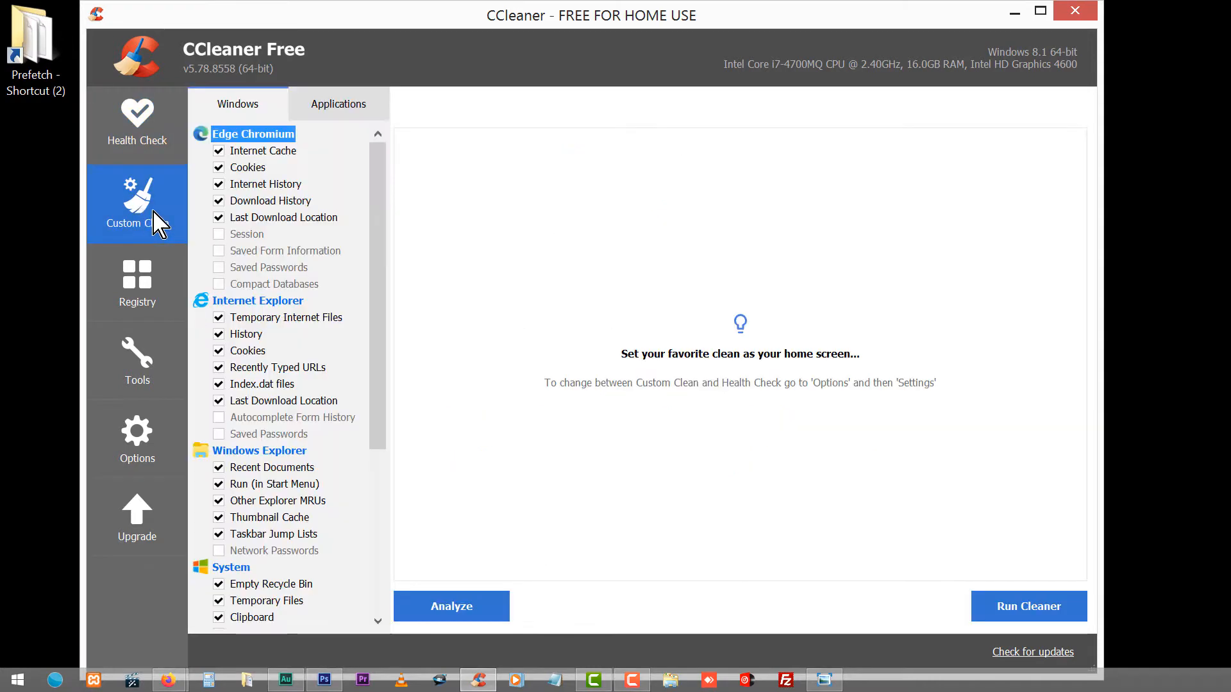
pyautogui.click(1027, 605)
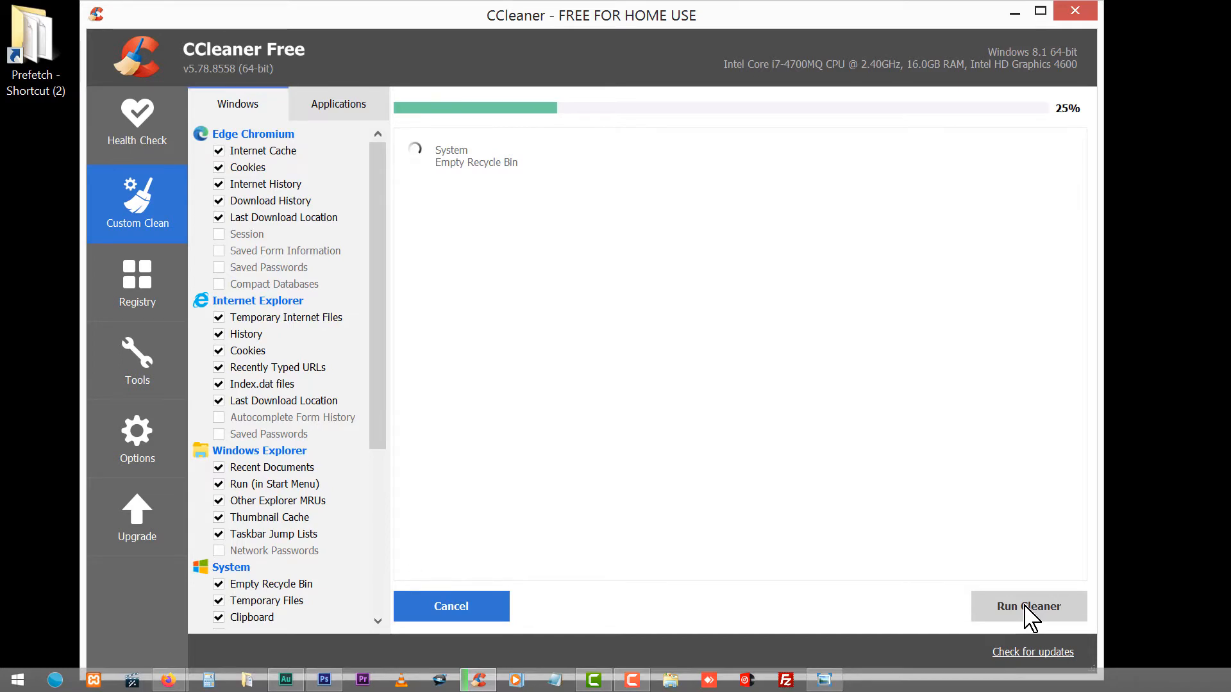
pyautogui.click(1029, 606)
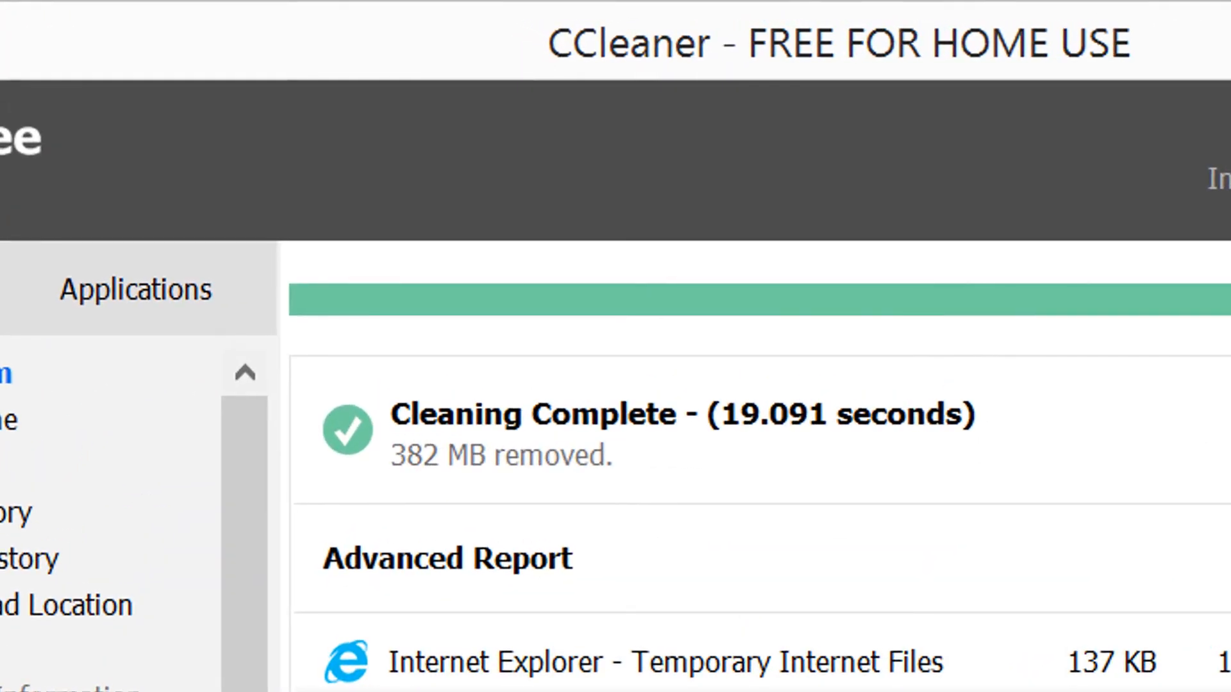
pyautogui.moveTo(801, 463)
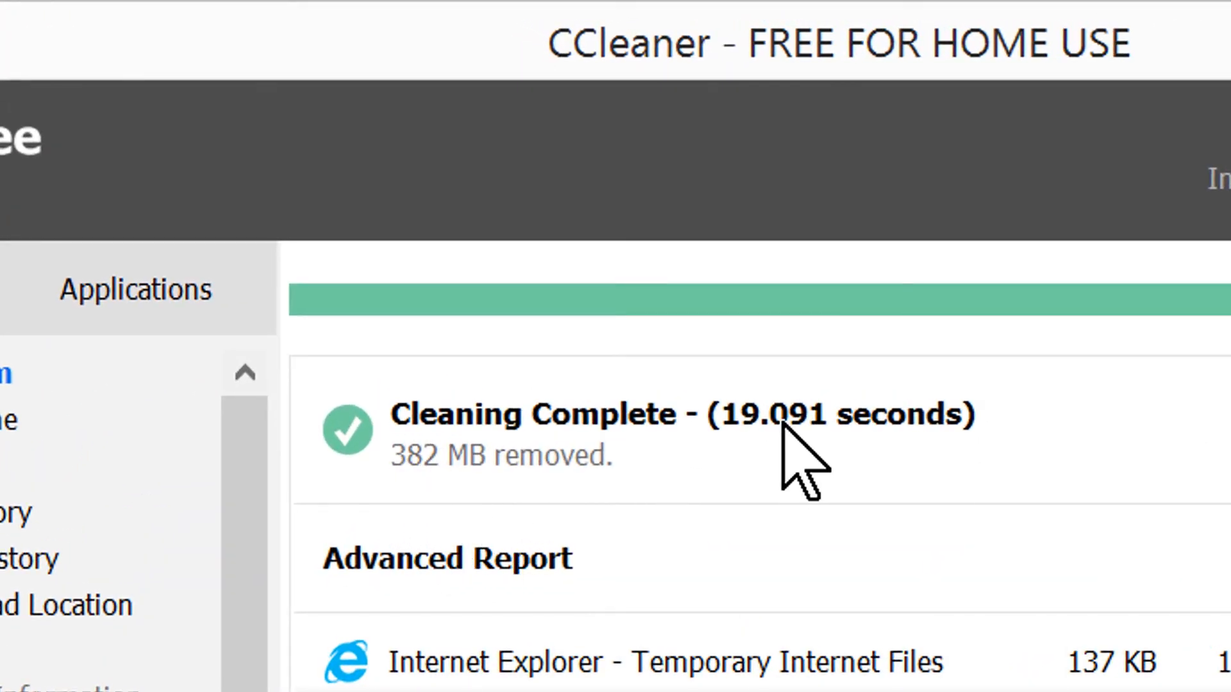
pyautogui.moveTo(487, 510)
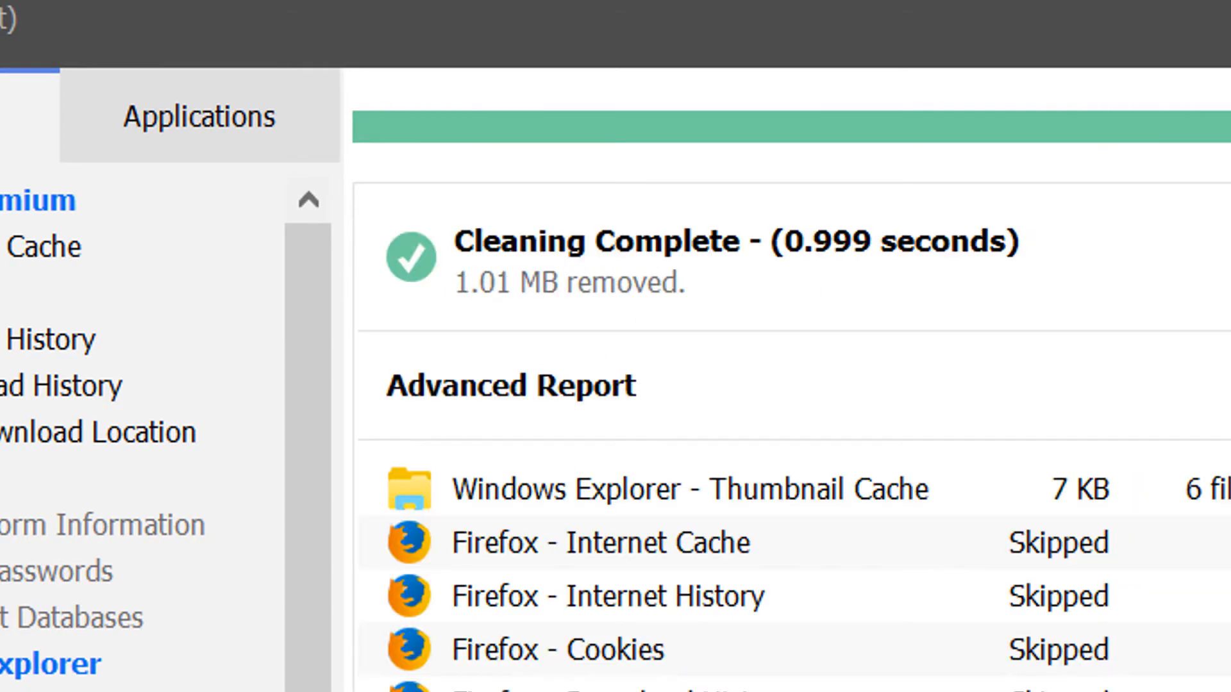
pyautogui.moveTo(816, 329)
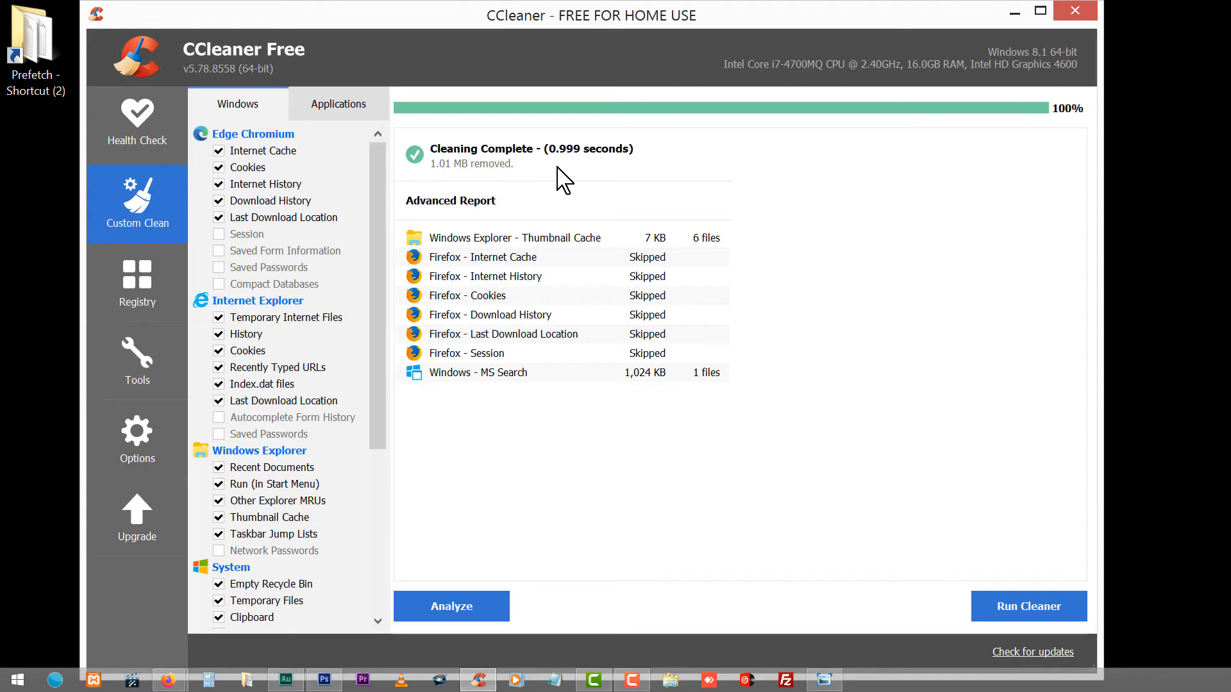
pyautogui.moveTo(597, 220)
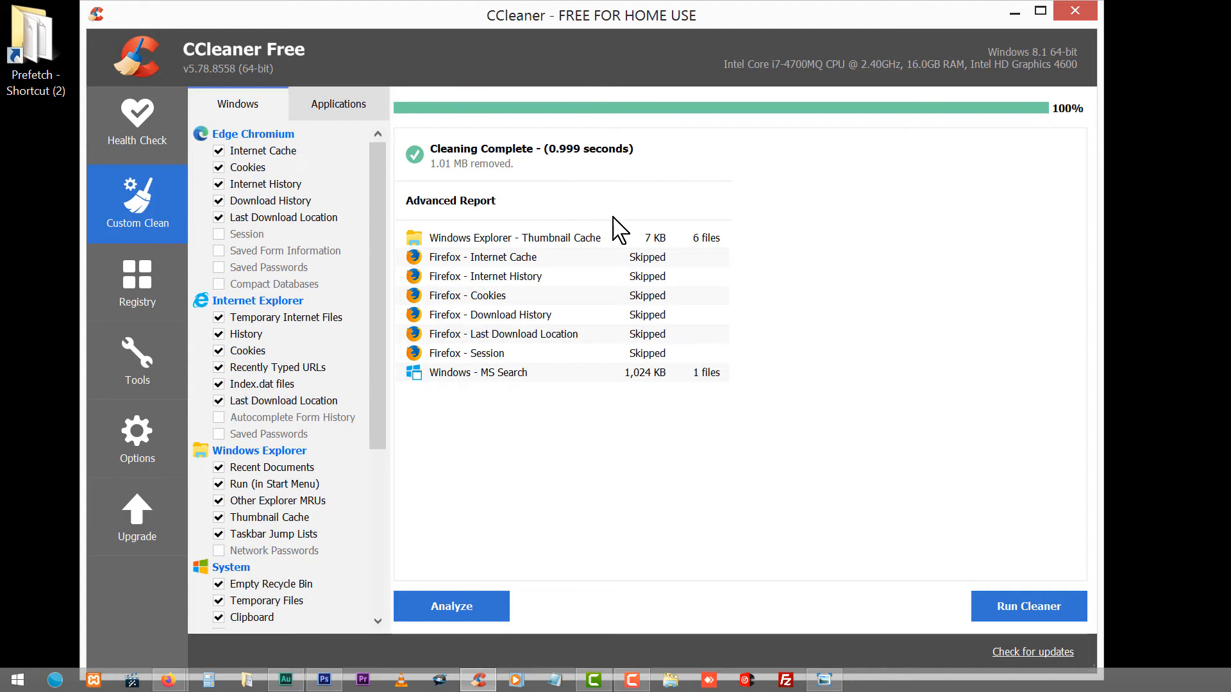
pyautogui.moveTo(1024, 590)
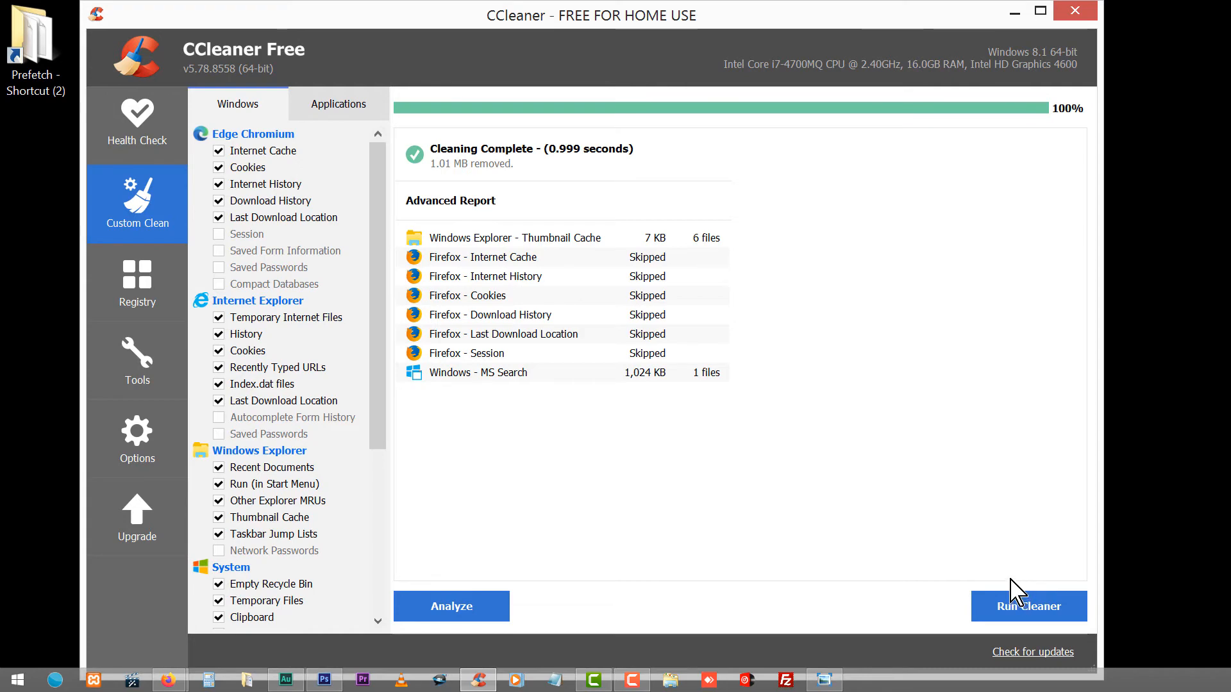
pyautogui.moveTo(973, 539)
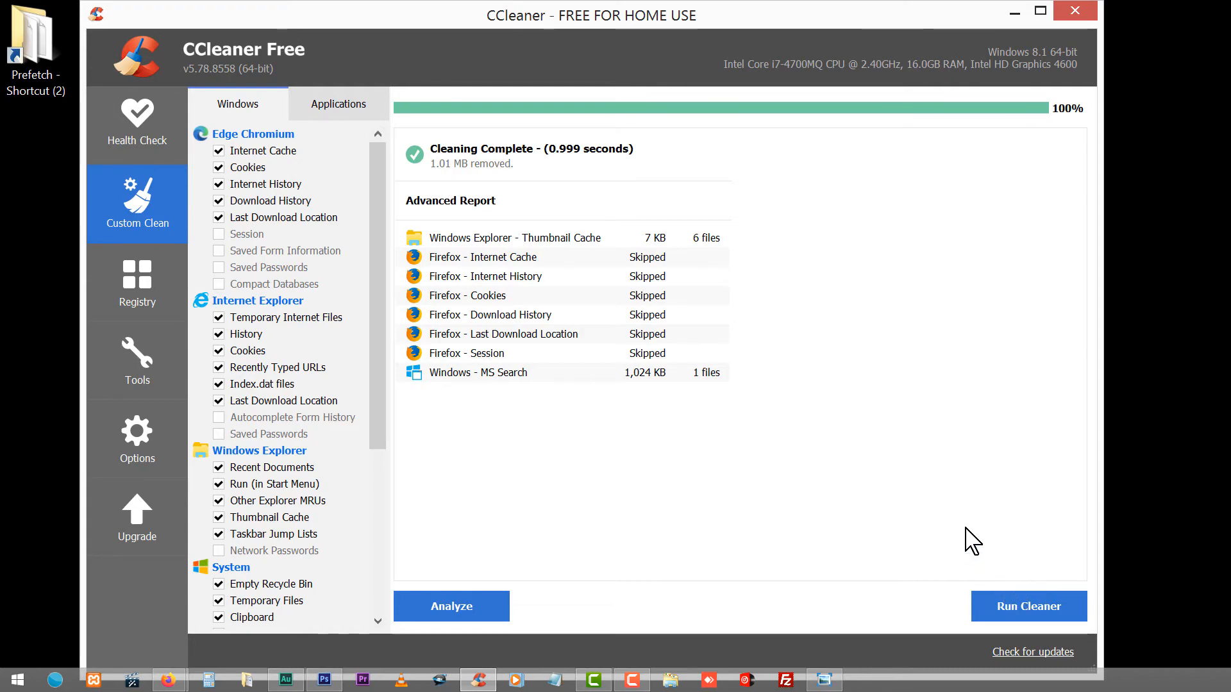